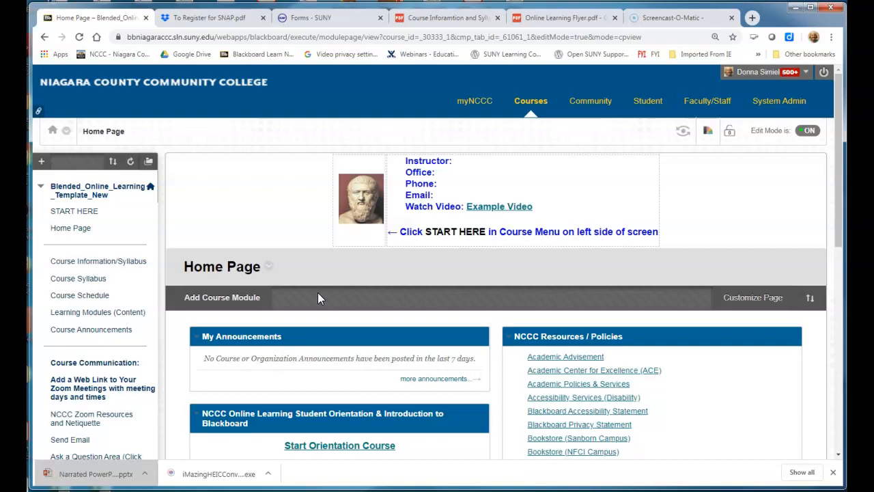
{"action": "mouse_move", "coordinate": [290, 176]}
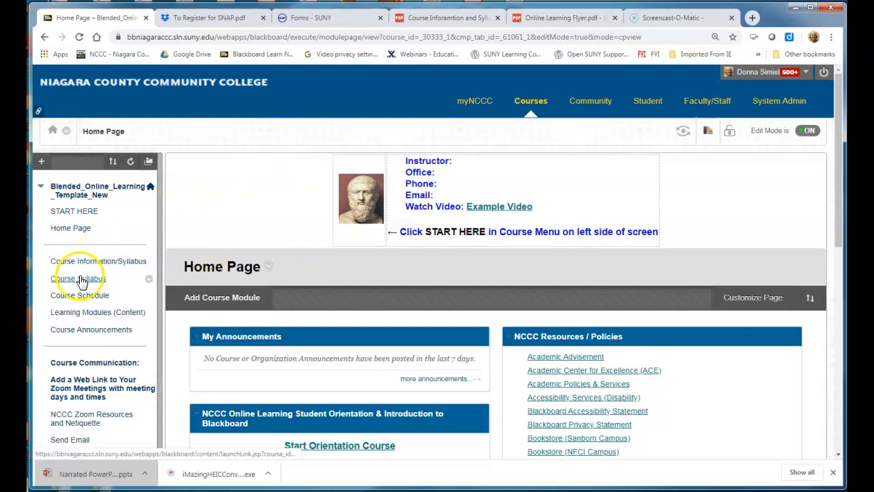
Open Course Information/Syllabus and scroll to the Course Syllabus and Course Schedule items.
{"action": "left_click", "coordinate": [89, 261]}
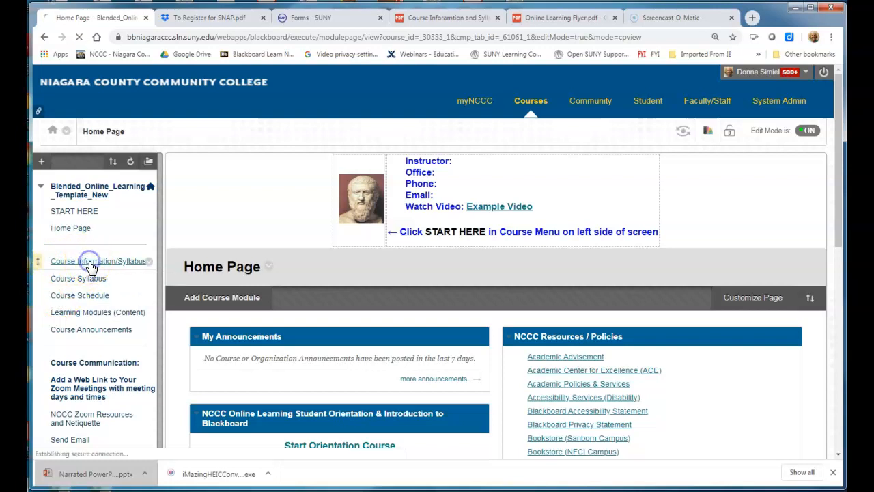
{"action": "left_click", "coordinate": [98, 260]}
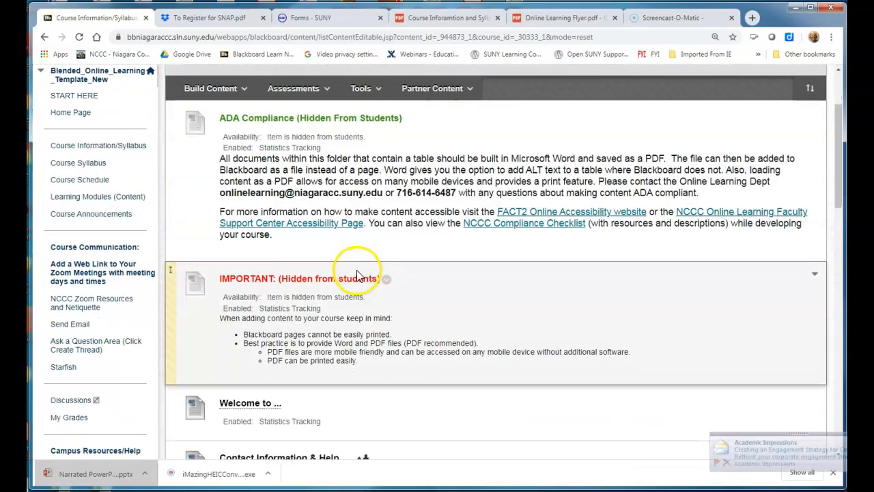
{"action": "scroll", "scroll_direction": "down", "scroll_amount": 3}
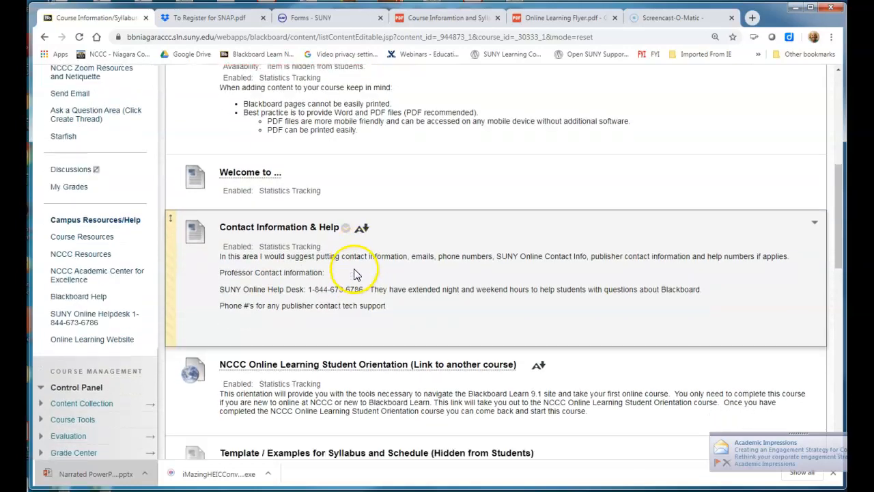
{"action": "scroll", "scroll_direction": "down", "scroll_amount": 3}
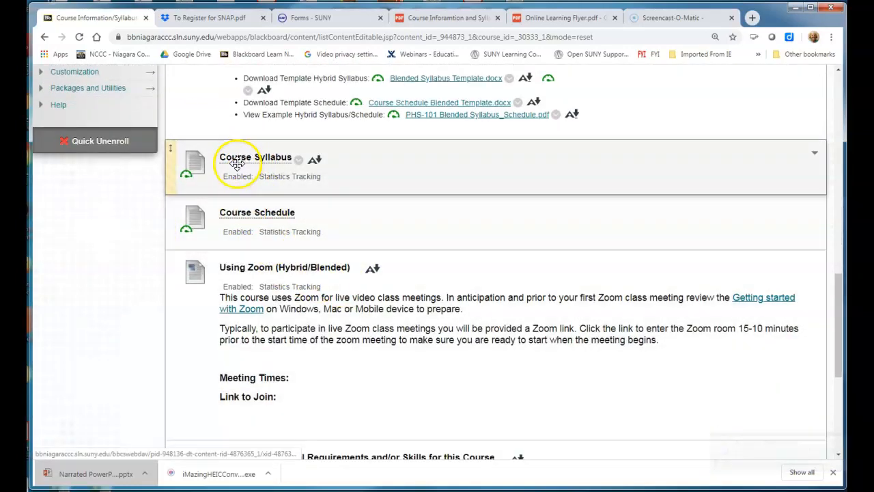
{"action": "mouse_move", "coordinate": [248, 219]}
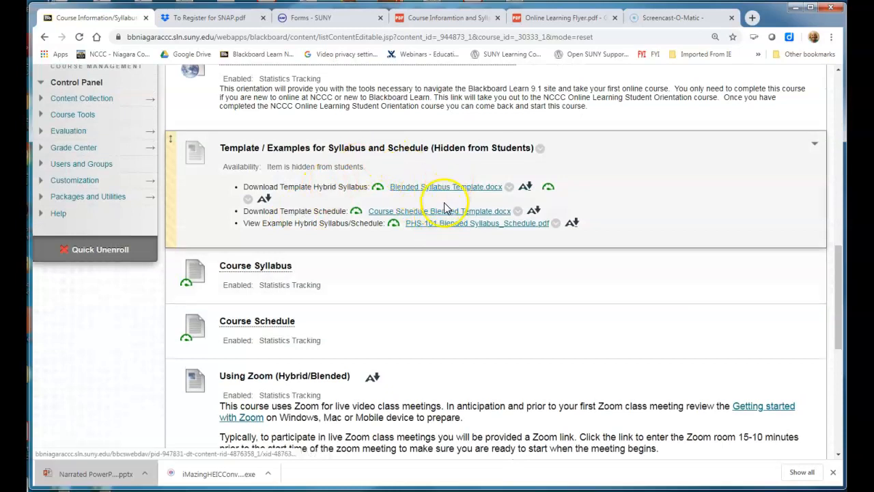
{"action": "mouse_move", "coordinate": [440, 218]}
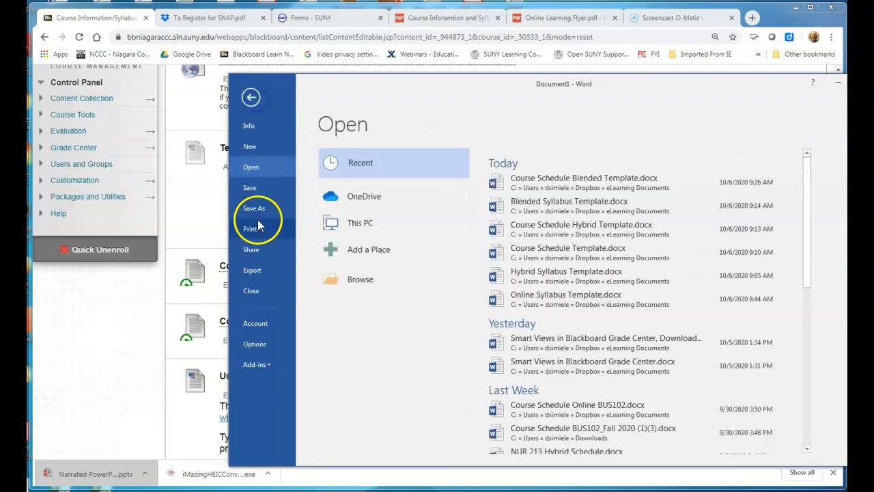
Browse Word's Save As to eLearning Documents and file types, then return to Blackboard.
{"action": "left_click", "coordinate": [253, 209]}
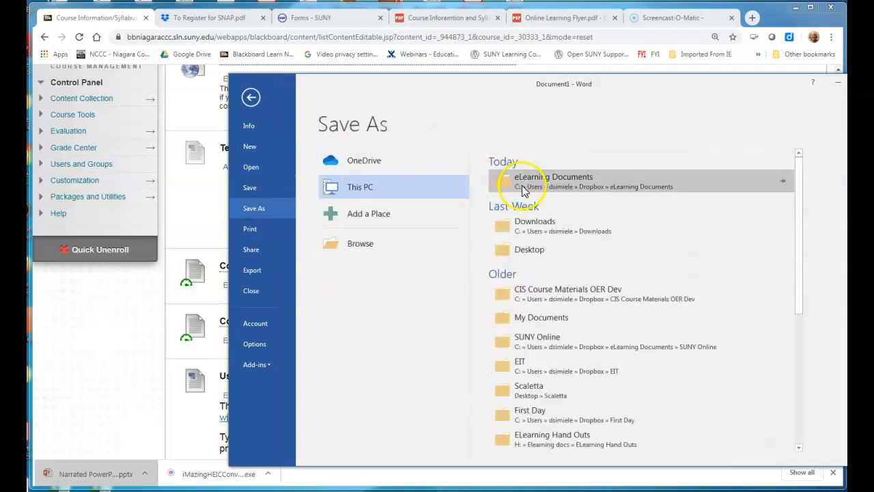
{"action": "left_click", "coordinate": [553, 176]}
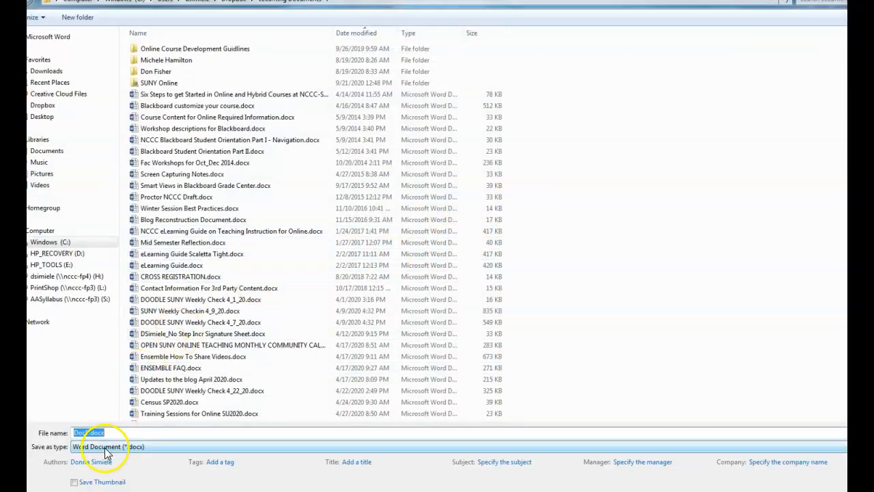
{"action": "left_click", "coordinate": [108, 446]}
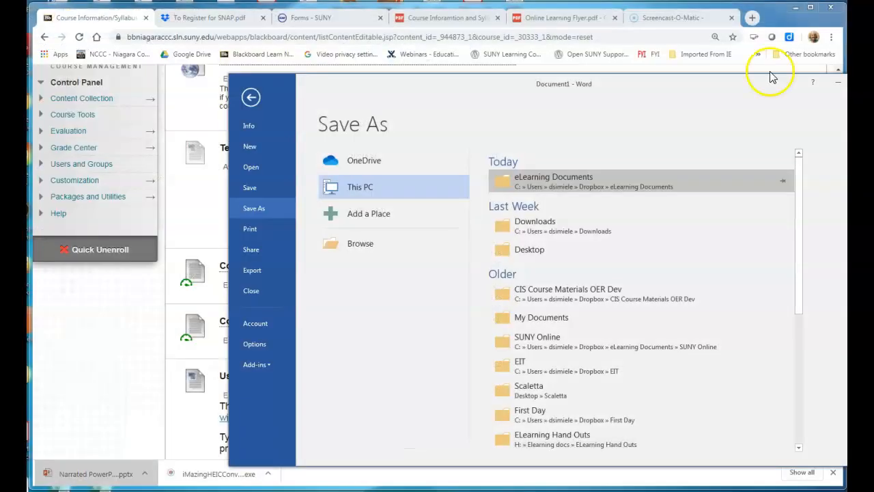
{"action": "left_click", "coordinate": [250, 97]}
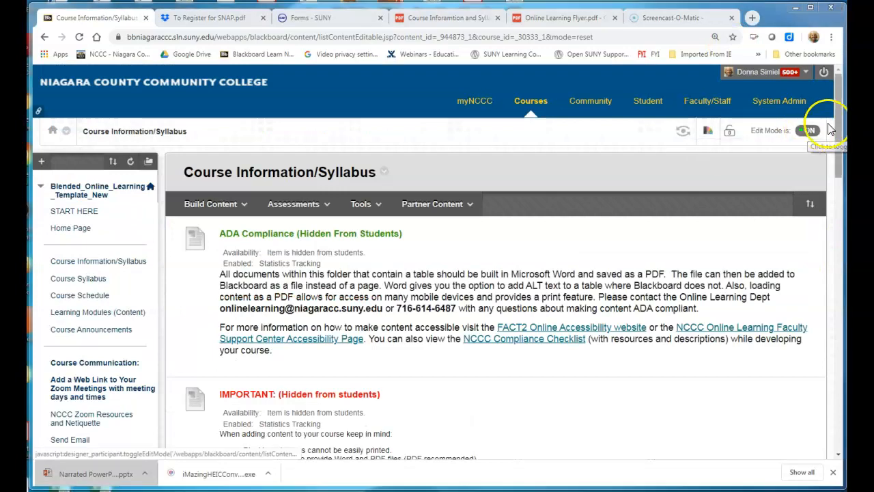
Open the Edit form for the Course Syllabus file item.
{"action": "scroll", "scroll_direction": "down", "scroll_amount": 3}
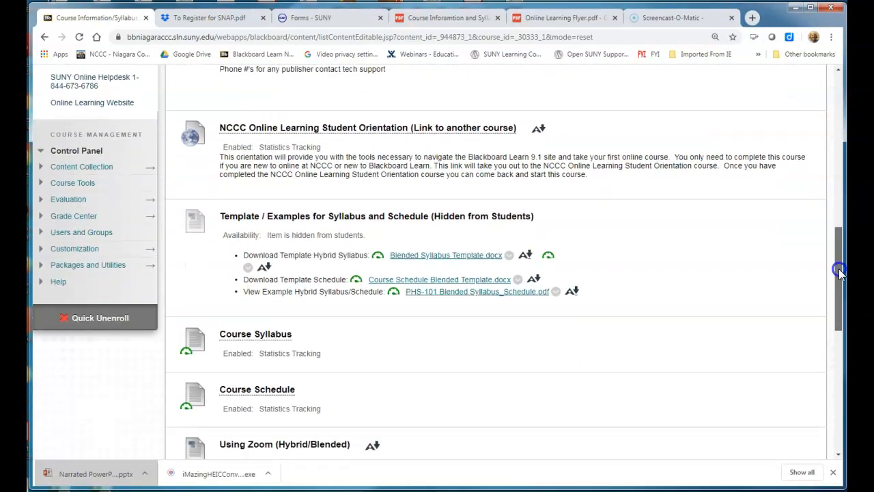
{"action": "scroll", "scroll_direction": "down", "scroll_amount": 3}
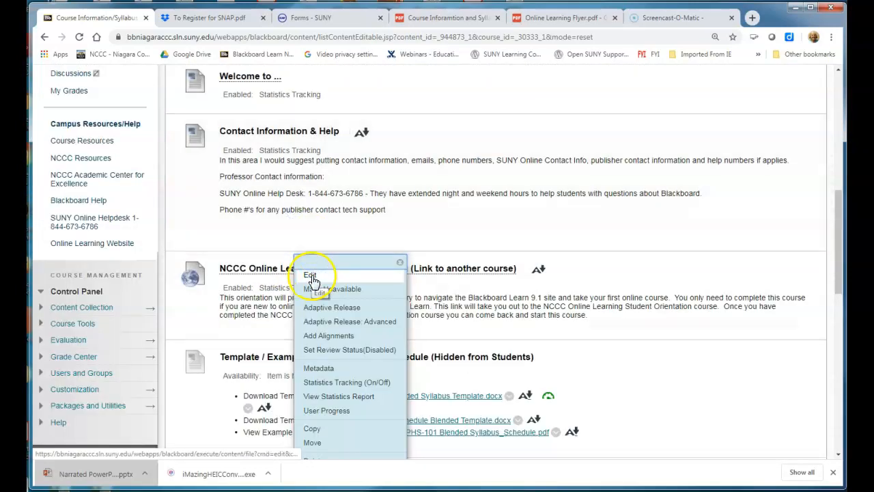
{"action": "left_click", "coordinate": [310, 275]}
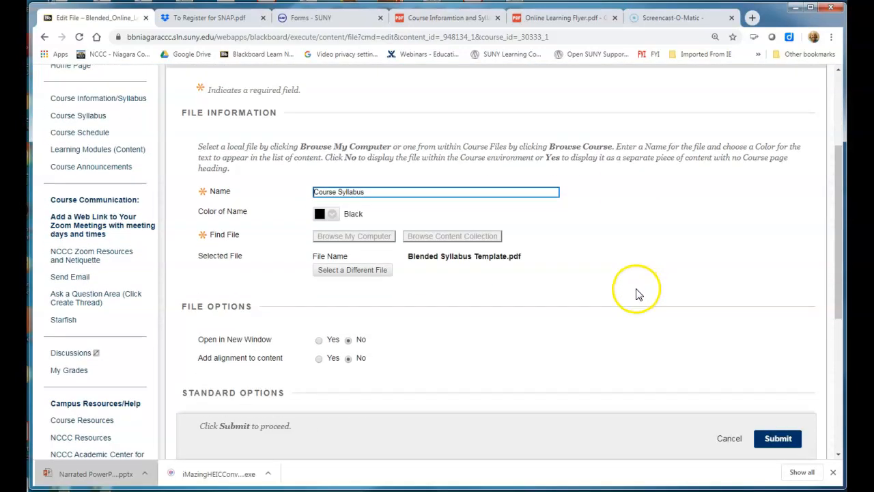
{"action": "mouse_move", "coordinate": [543, 283]}
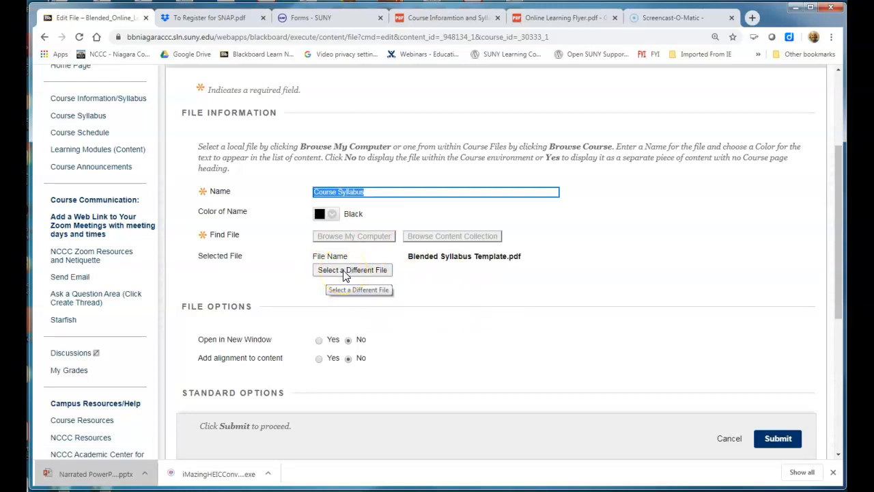
Replace the attached file by uploading Blended Syllabus Template.pdf from the computer.
{"action": "left_click", "coordinate": [353, 270]}
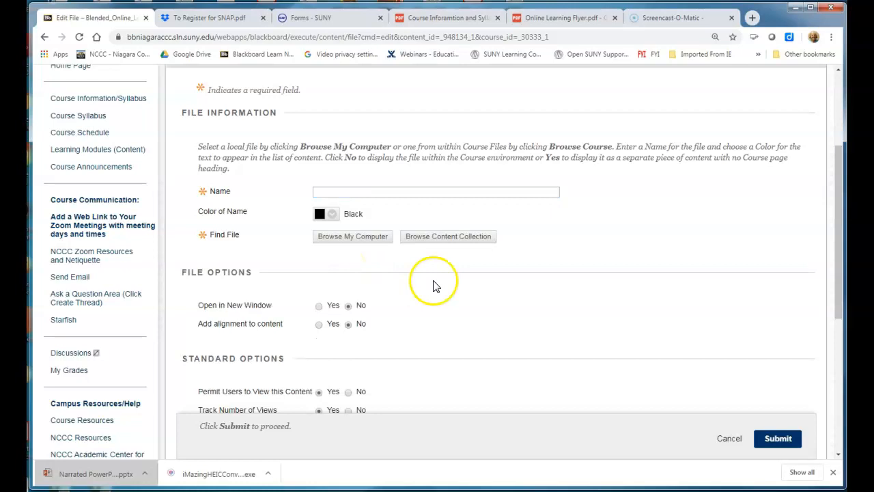
{"action": "mouse_move", "coordinate": [418, 294]}
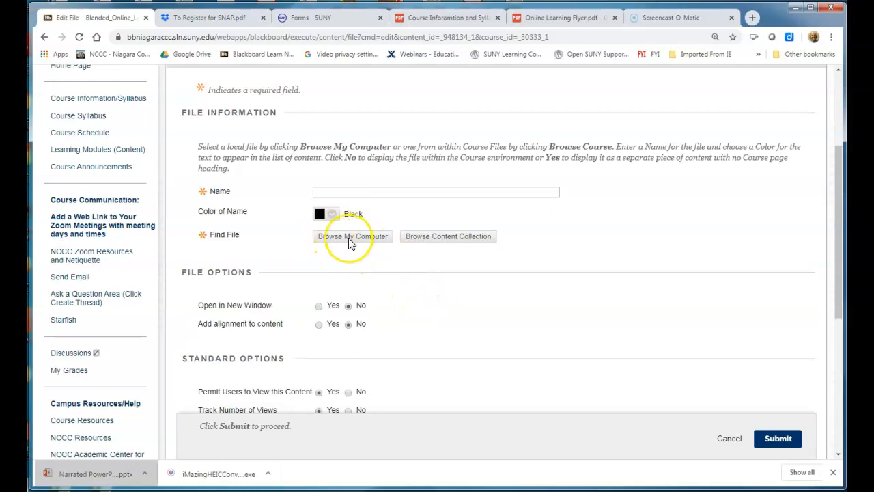
{"action": "left_click", "coordinate": [352, 235]}
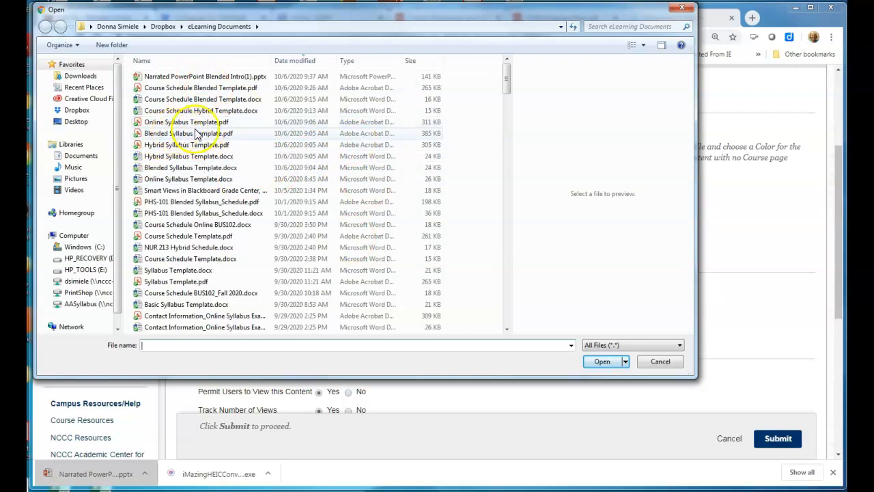
{"action": "mouse_move", "coordinate": [140, 133]}
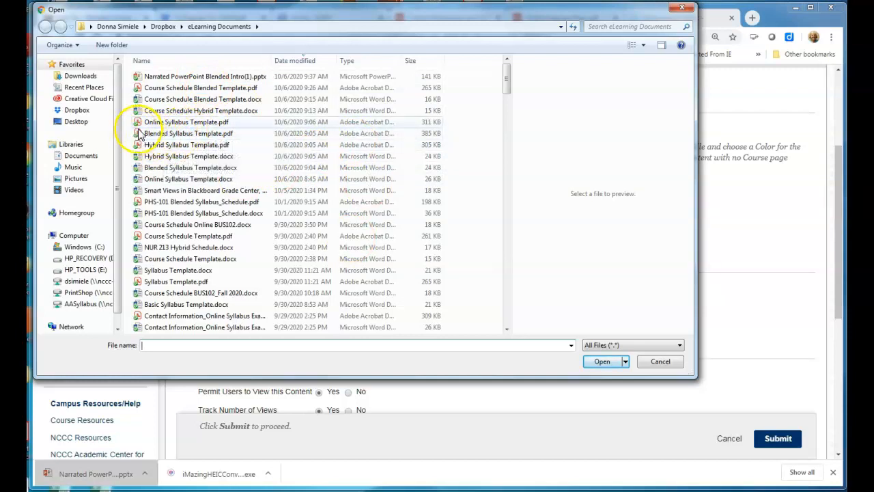
{"action": "left_click", "coordinate": [188, 133]}
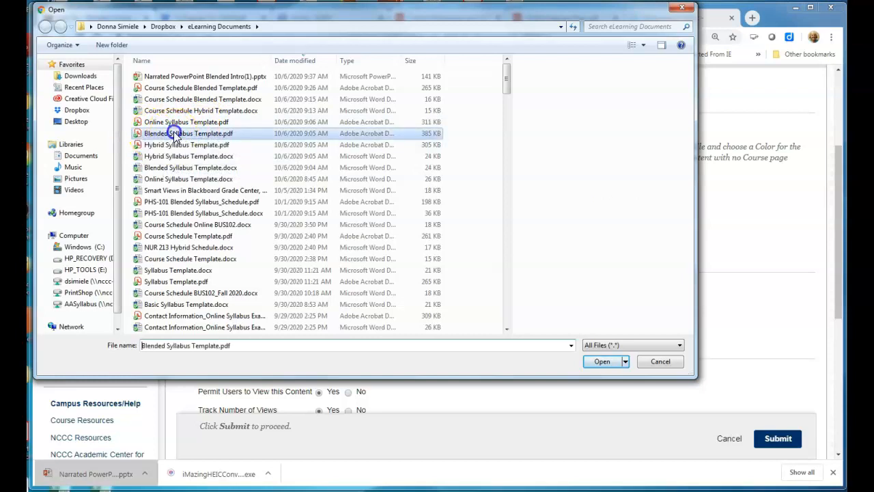
{"action": "left_click", "coordinate": [187, 133]}
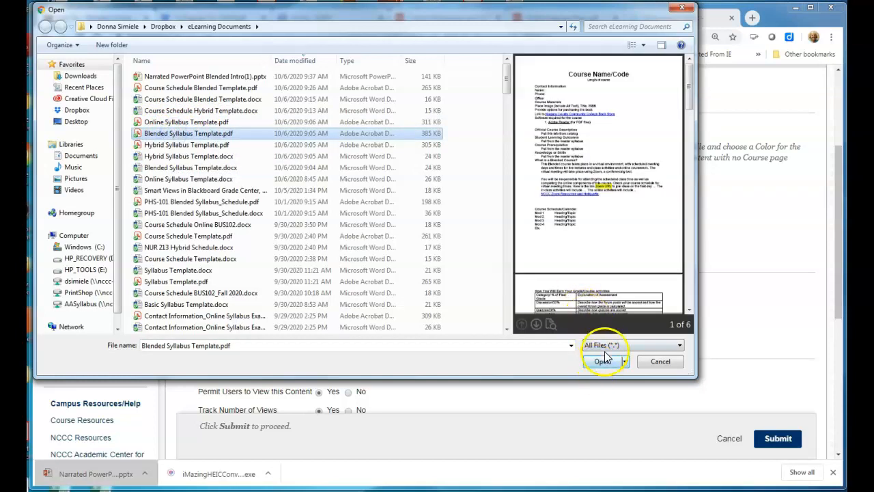
{"action": "left_click", "coordinate": [603, 361]}
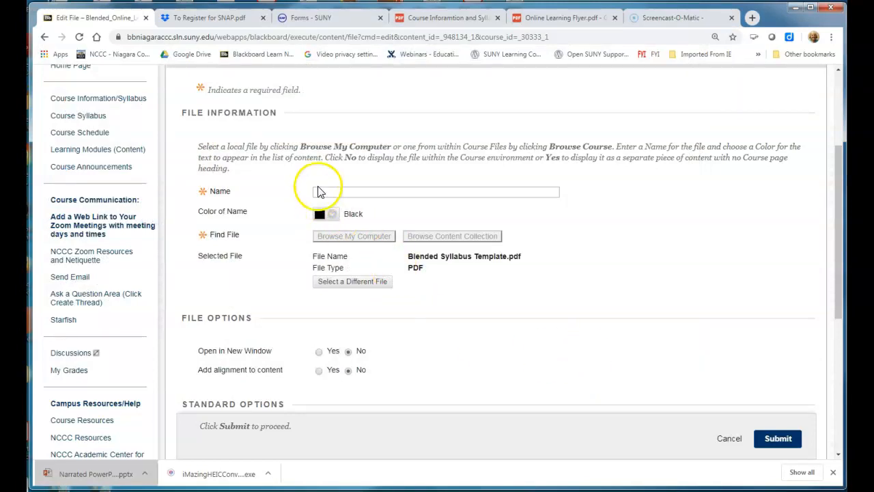
Name the item Course Syllabus and submit the file replacement.
{"action": "left_click", "coordinate": [435, 191]}
{"action": "type", "text": "Course Syllabus"}
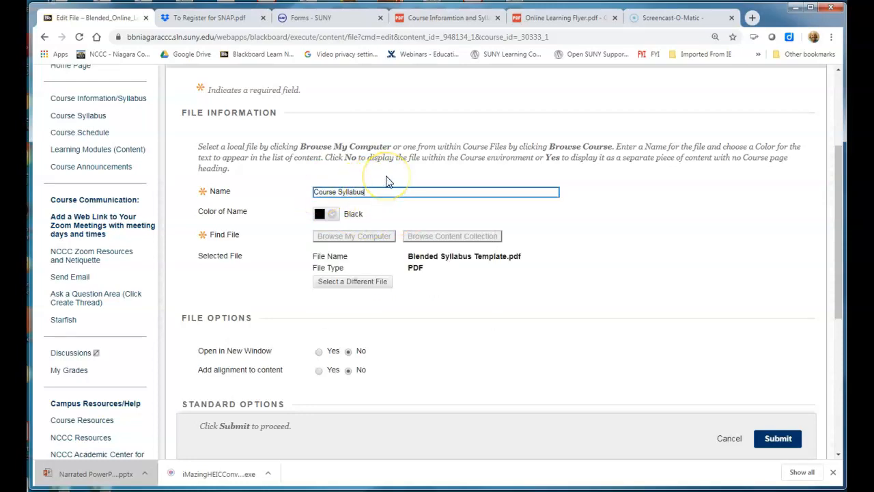
{"action": "mouse_move", "coordinate": [649, 225]}
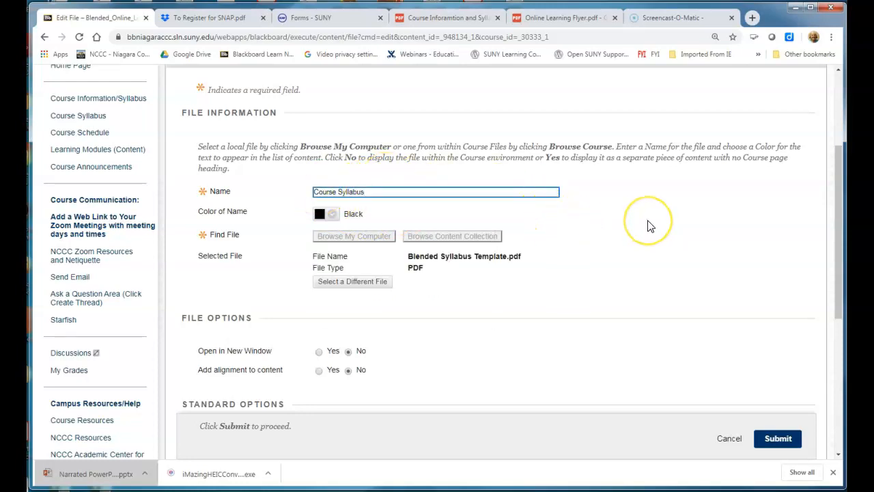
{"action": "scroll", "scroll_direction": "down", "scroll_amount": 3}
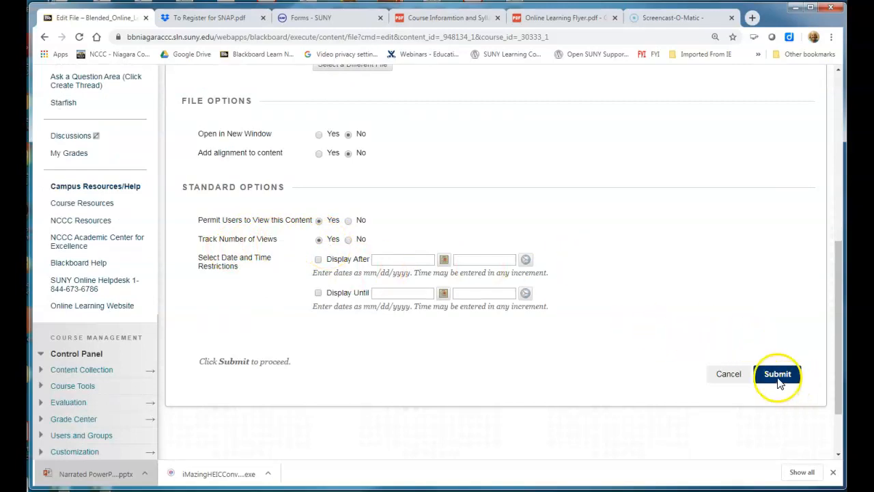
{"action": "left_click", "coordinate": [776, 374]}
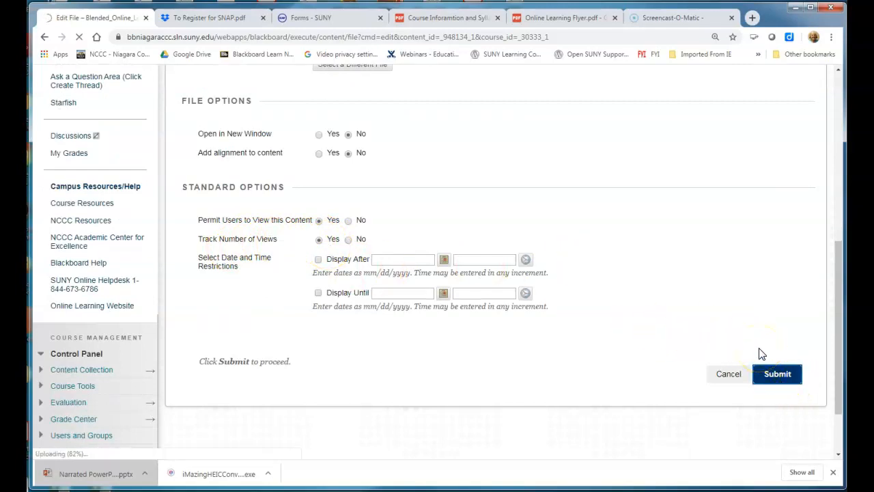
{"action": "left_click", "coordinate": [776, 373]}
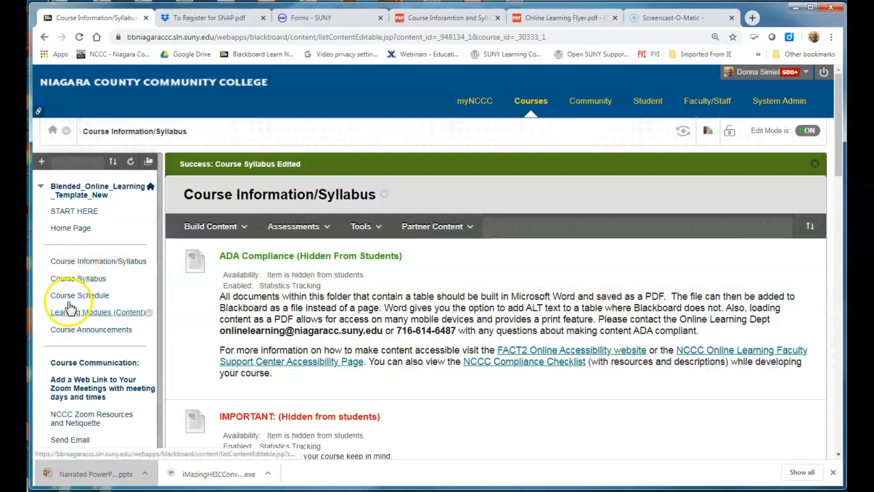
View the Course Syllabus PDF inline, then return to Course Information/Syllabus.
{"action": "left_click", "coordinate": [78, 278]}
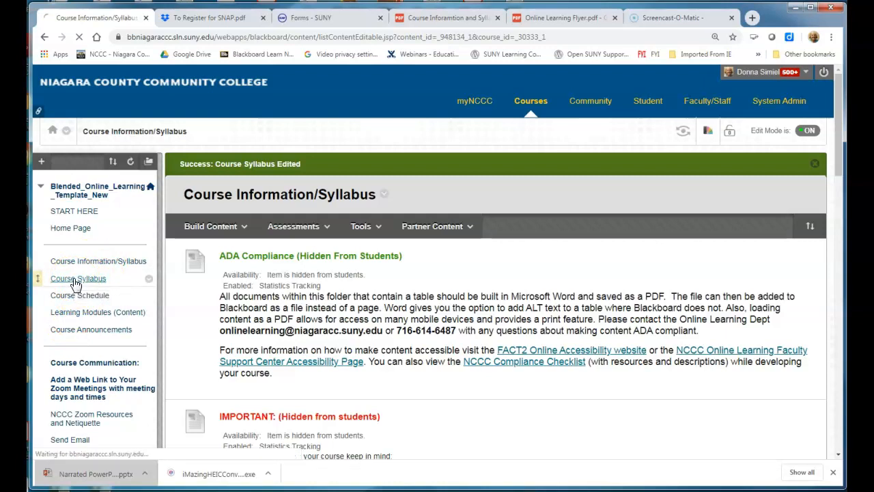
{"action": "left_click", "coordinate": [78, 278]}
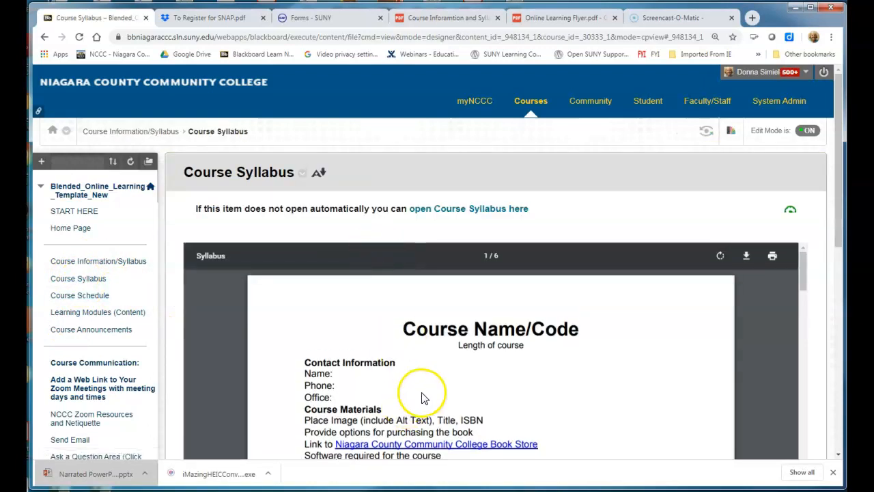
{"action": "scroll", "scroll_direction": "down", "scroll_amount": 3}
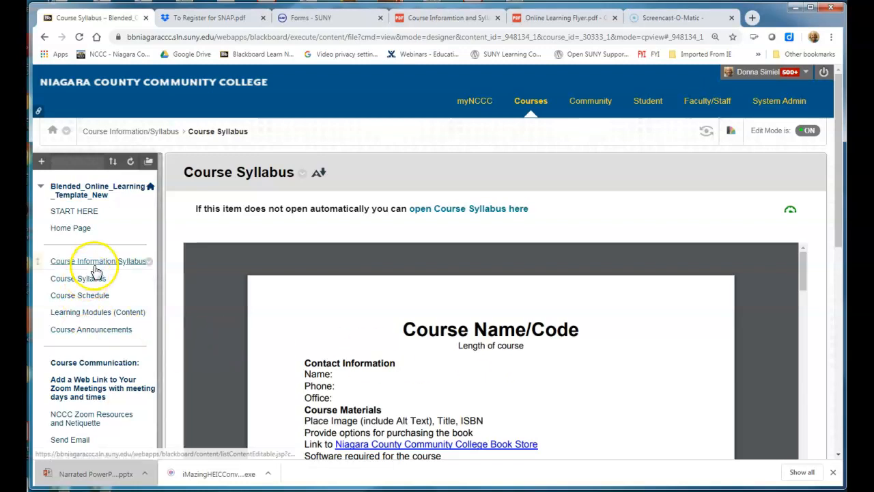
{"action": "left_click", "coordinate": [98, 261]}
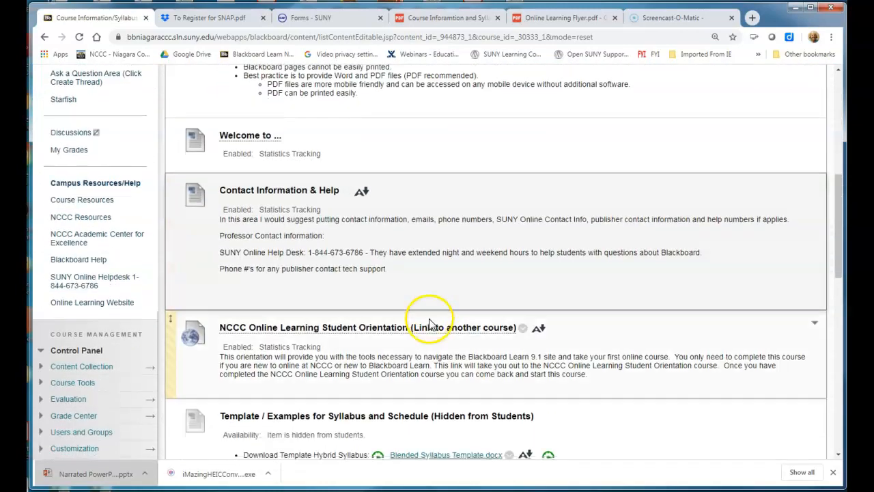
Swap Course Schedule's attached PDF for Course Schedule Template.pdf from the computer.
{"action": "scroll", "scroll_direction": "down", "scroll_amount": 3}
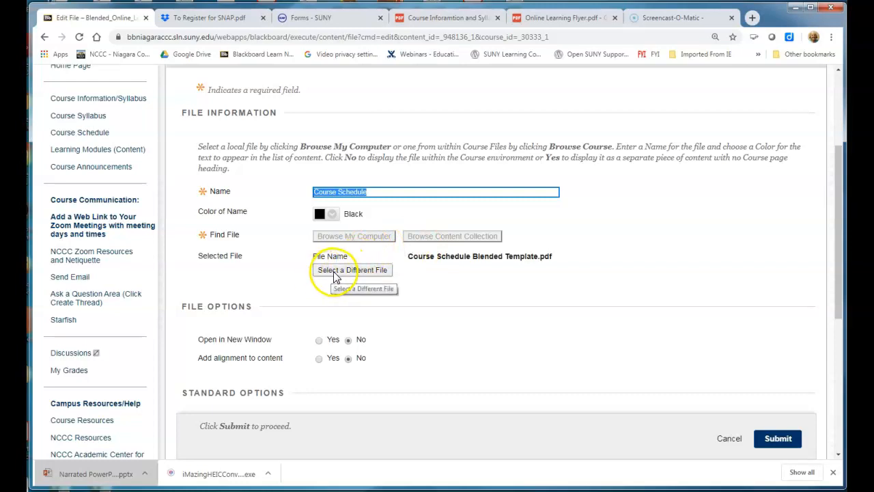
{"action": "left_click", "coordinate": [351, 270]}
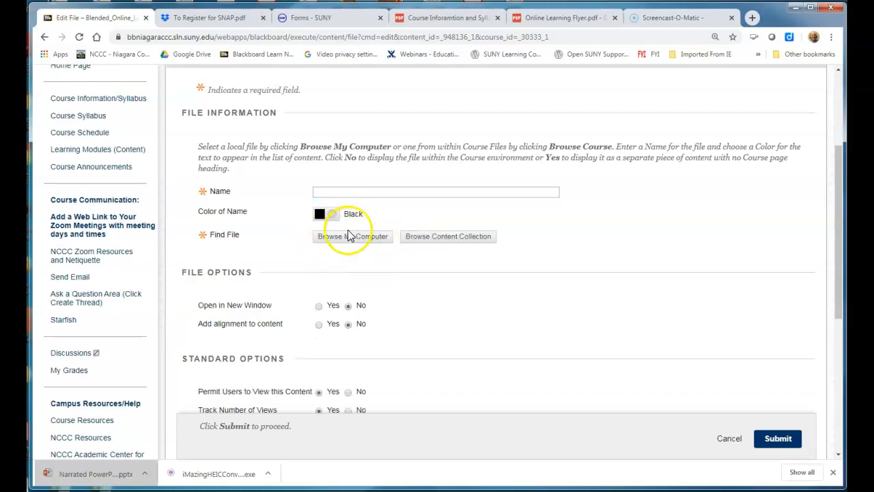
{"action": "left_click", "coordinate": [352, 235]}
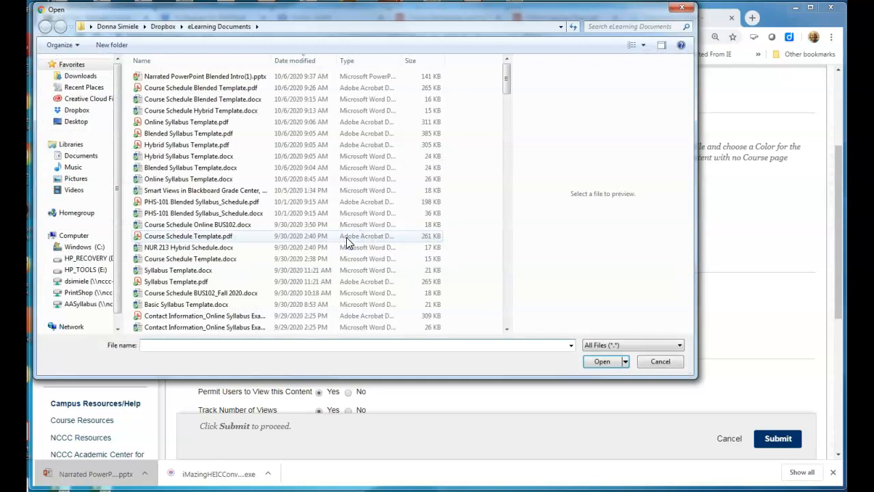
{"action": "mouse_move", "coordinate": [188, 167]}
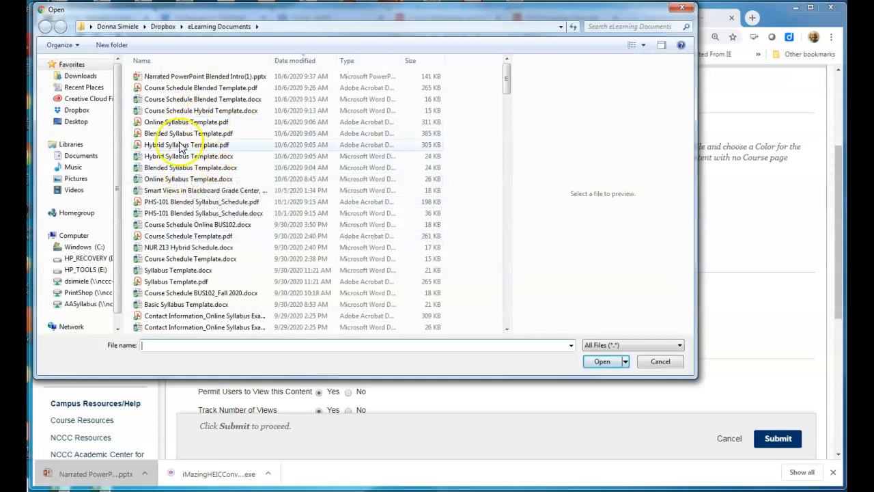
{"action": "mouse_move", "coordinate": [189, 144]}
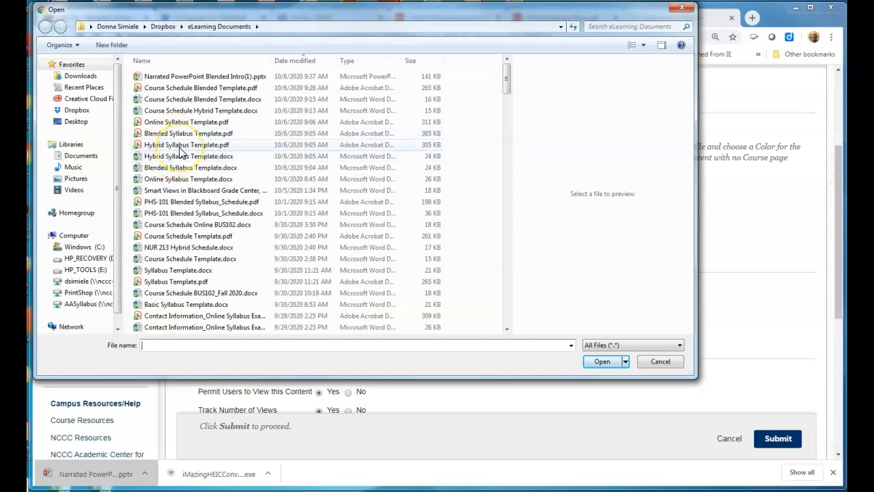
{"action": "mouse_move", "coordinate": [184, 110]}
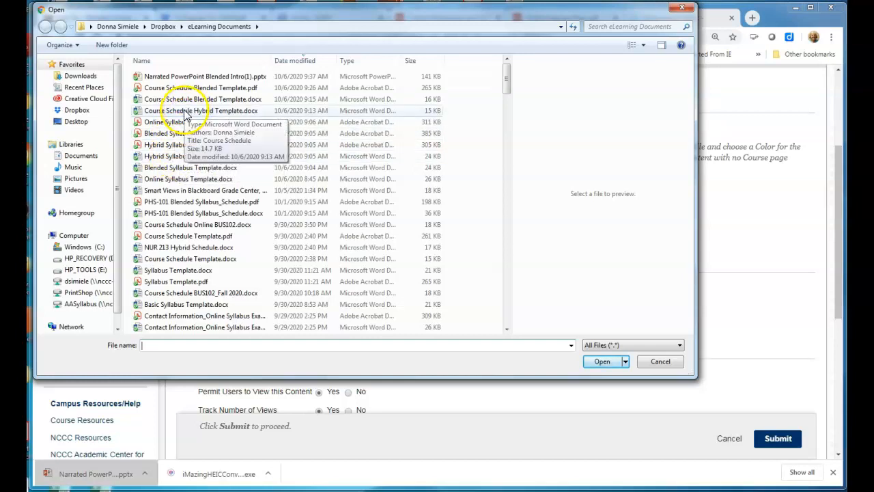
{"action": "mouse_move", "coordinate": [164, 133]}
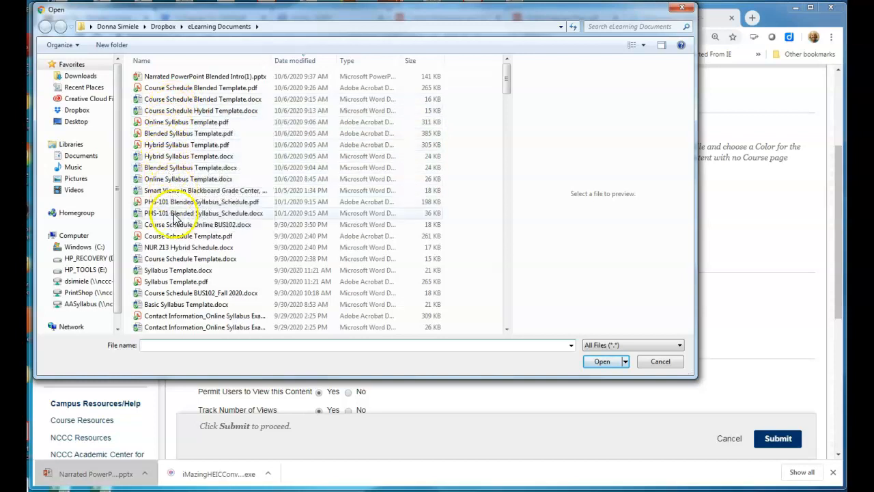
{"action": "left_click", "coordinate": [190, 235]}
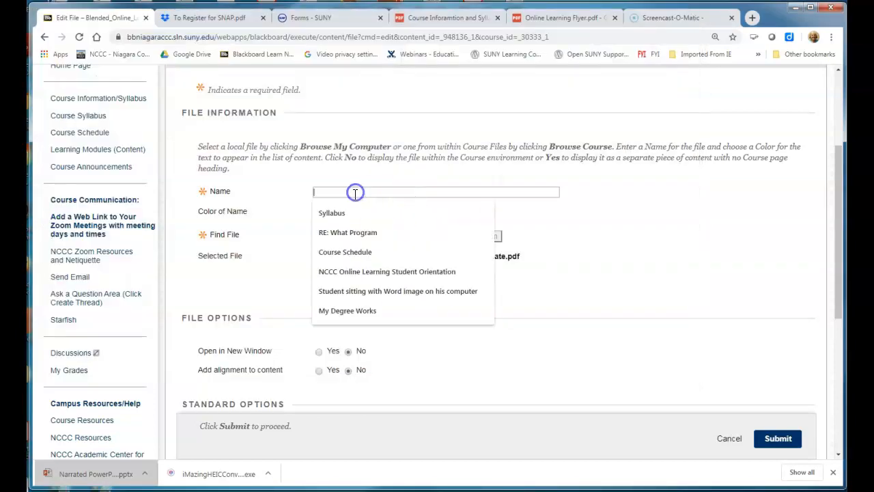
Name the item Course Schedule, then cancel the edit without saving.
{"action": "left_click", "coordinate": [345, 251]}
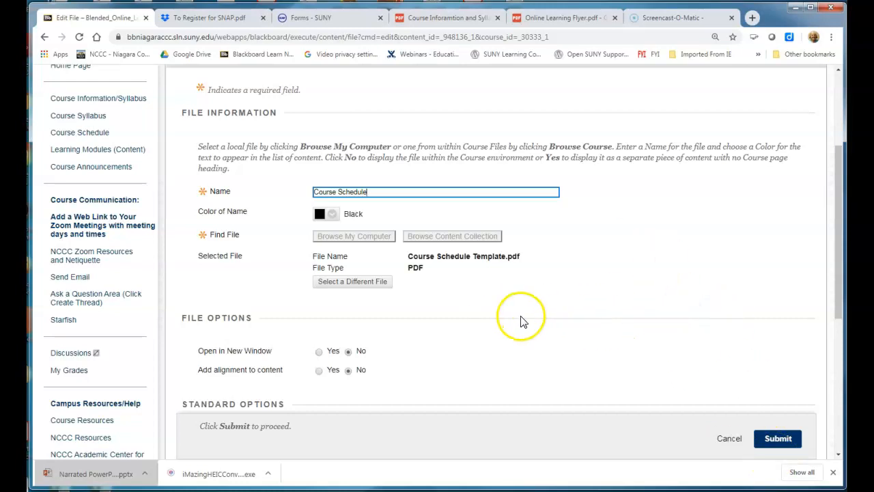
{"action": "mouse_move", "coordinate": [155, 224]}
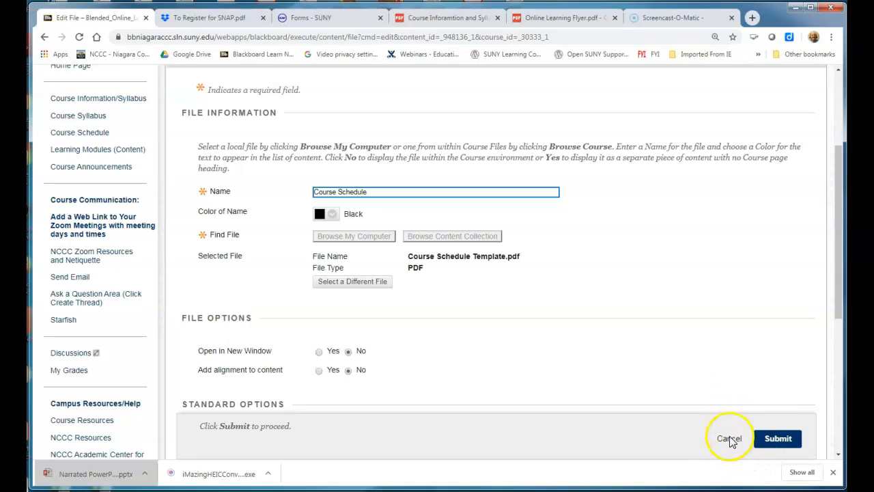
{"action": "left_click", "coordinate": [728, 437]}
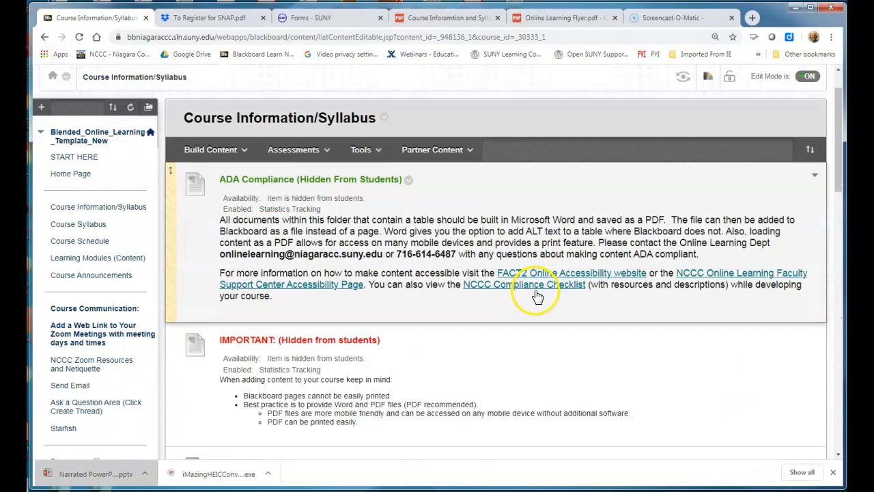
Scroll the content list and open Course Syllabus to view its inline PDF.
{"action": "scroll", "scroll_direction": "down", "scroll_amount": 3}
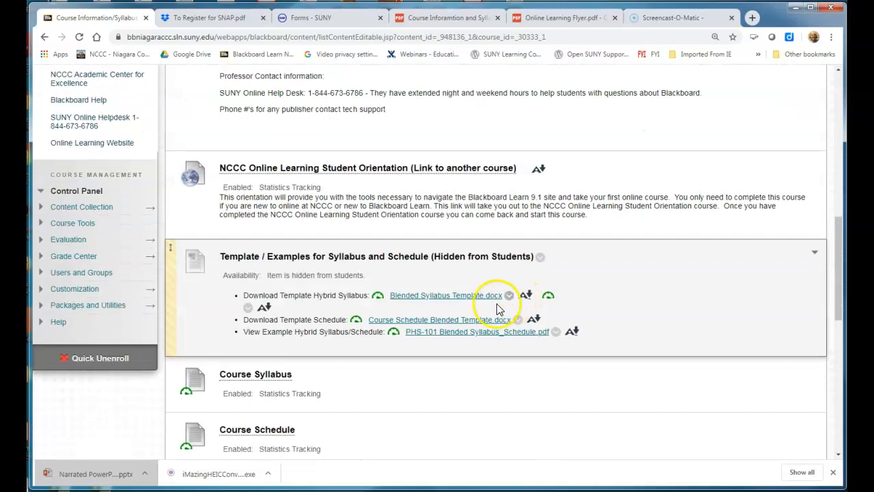
{"action": "scroll", "scroll_direction": "down", "scroll_amount": 3}
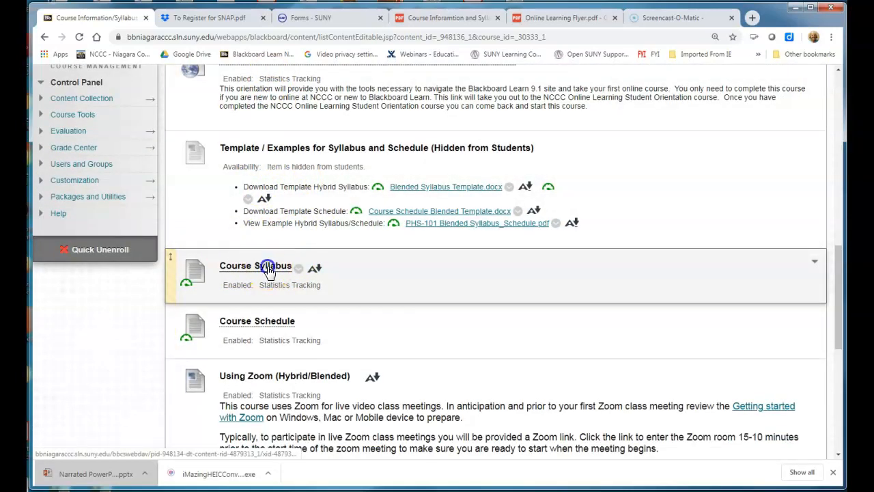
{"action": "left_click", "coordinate": [255, 265]}
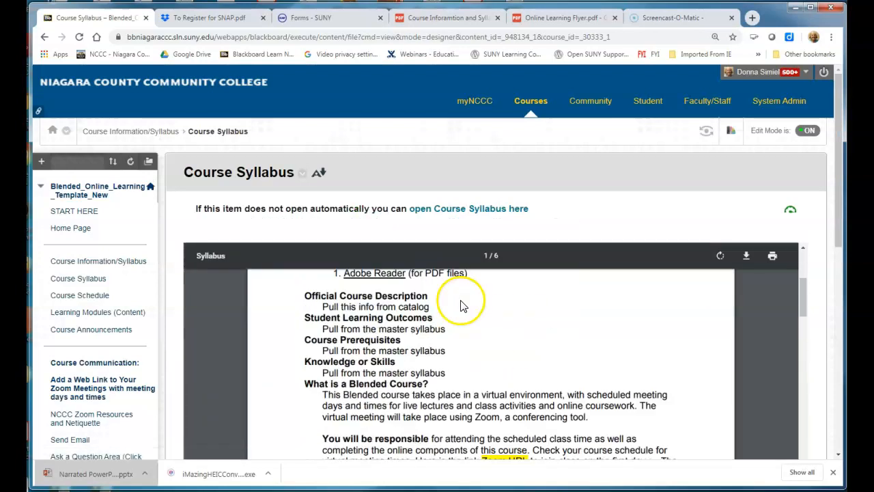